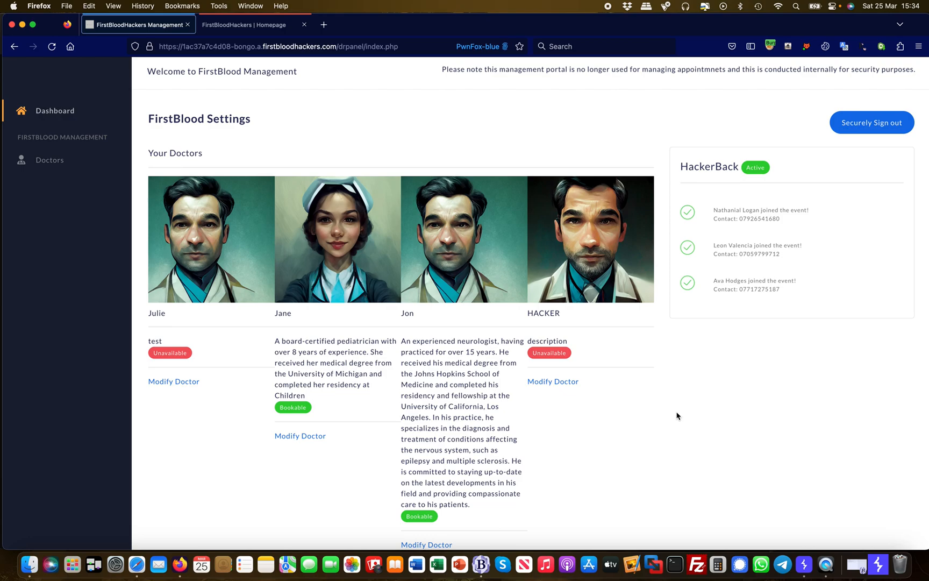
mouse_move(315, 295)
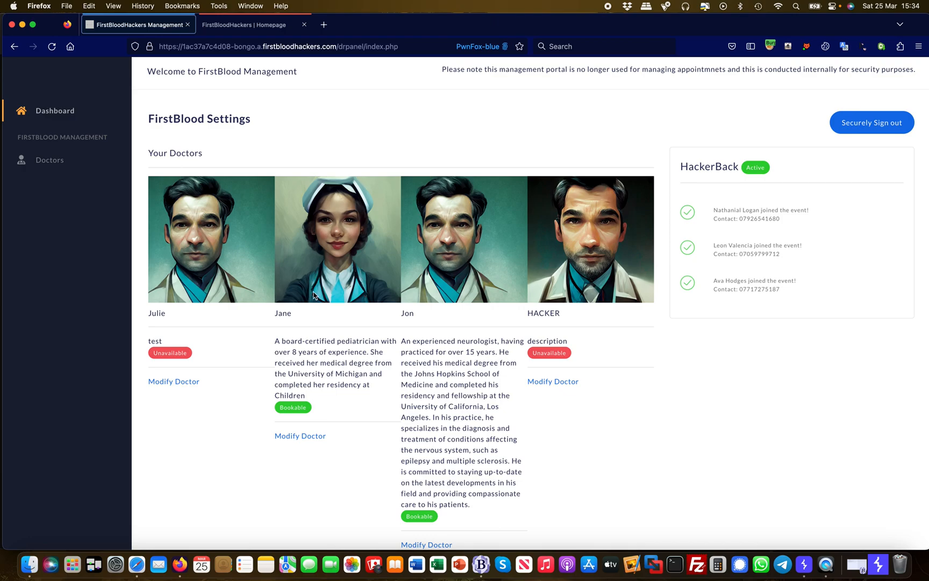
mouse_move(202, 333)
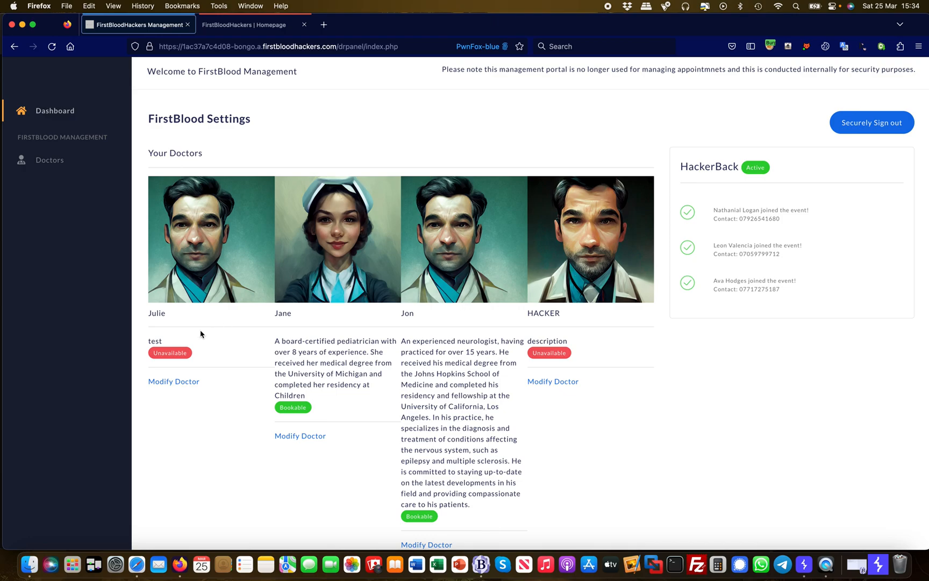
mouse_move(224, 420)
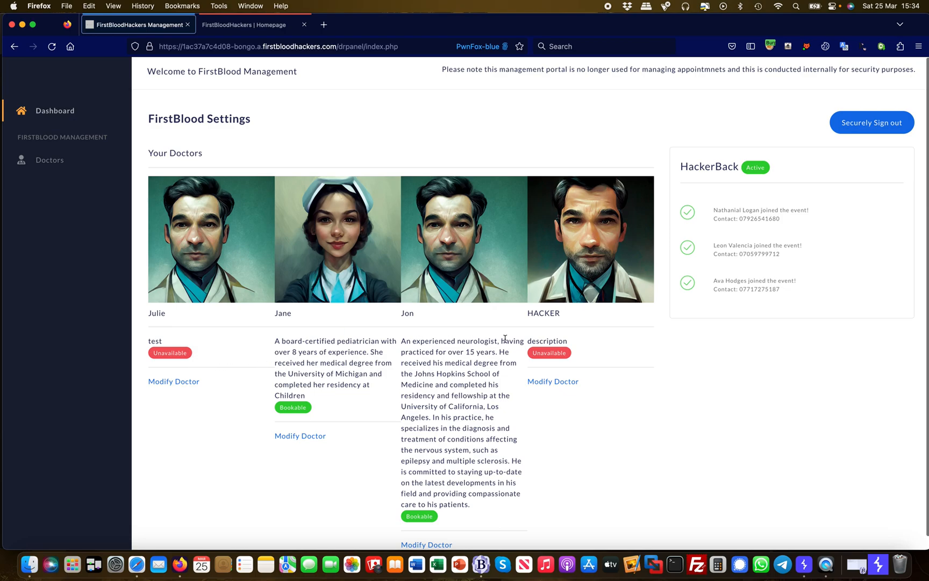
mouse_move(209, 363)
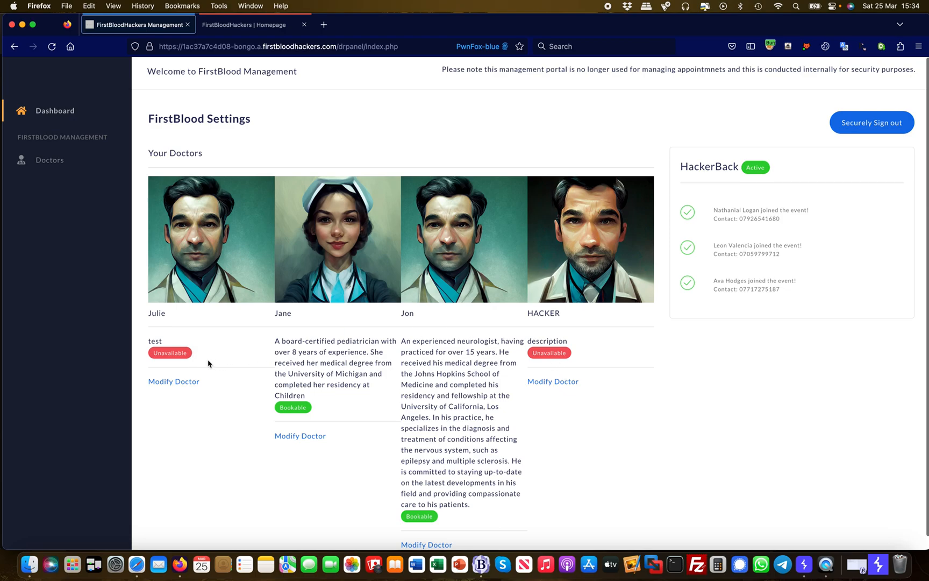
mouse_move(381, 424)
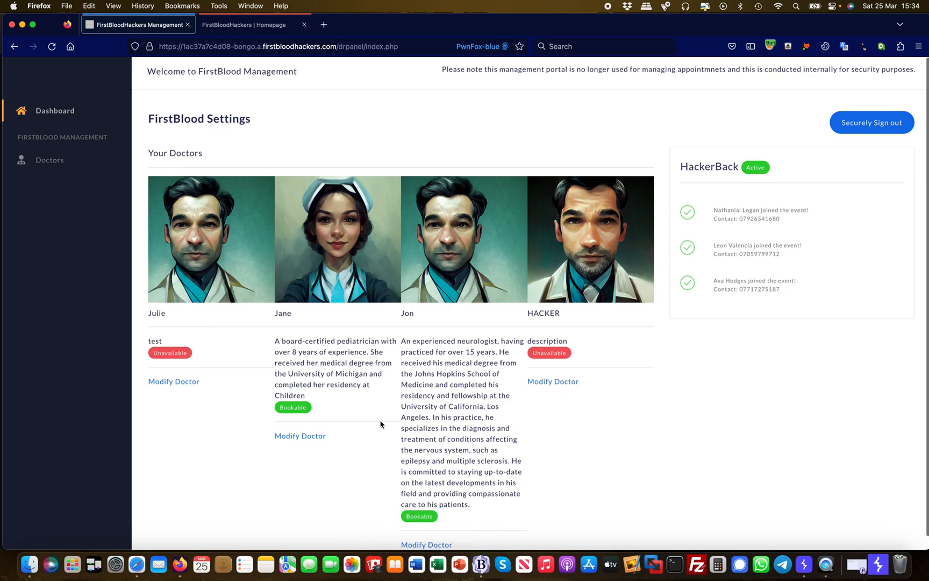
mouse_move(253, 400)
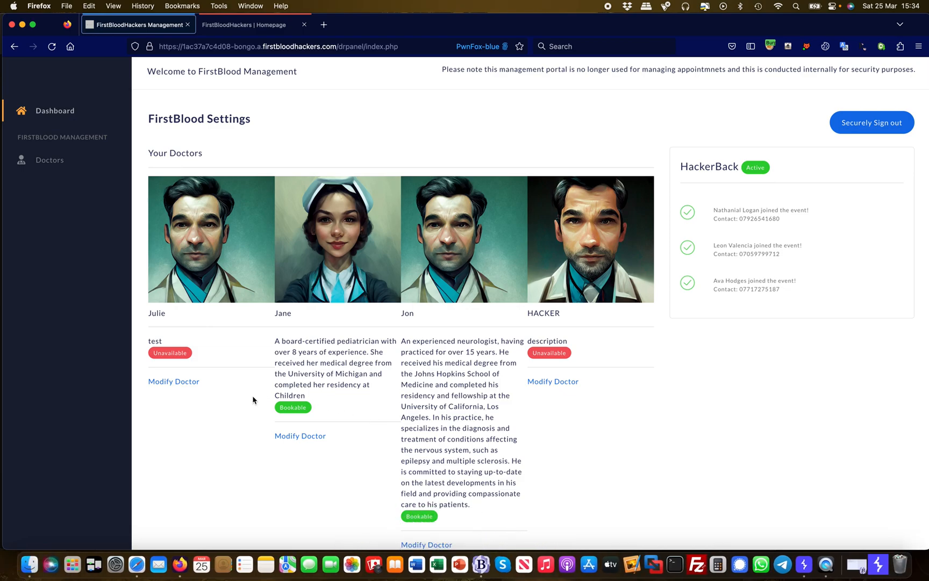
mouse_move(173, 381)
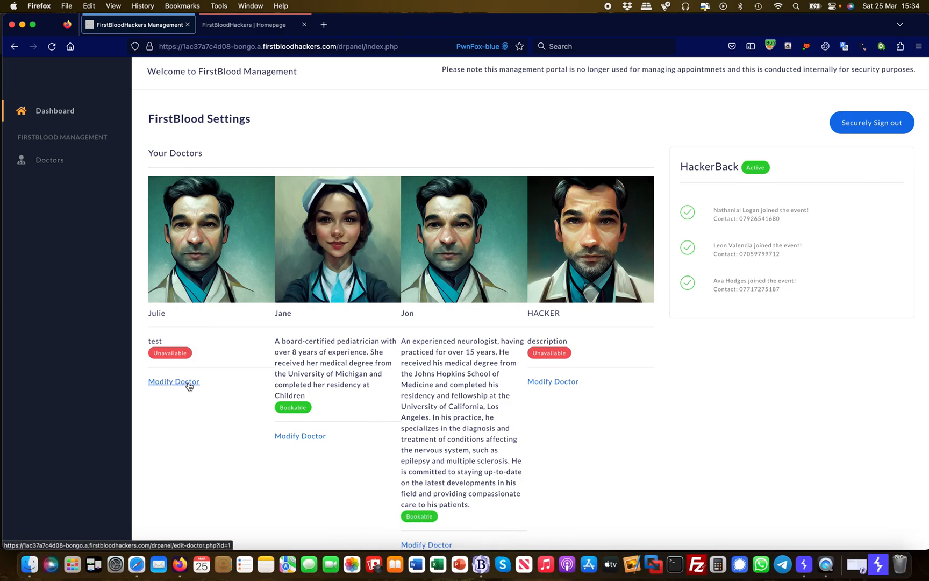
mouse_move(295, 439)
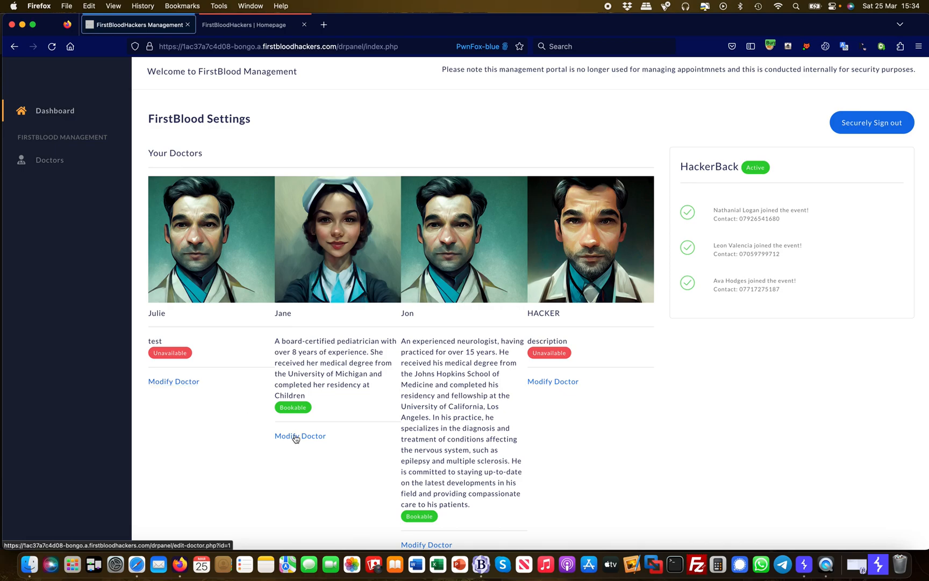
mouse_move(426, 544)
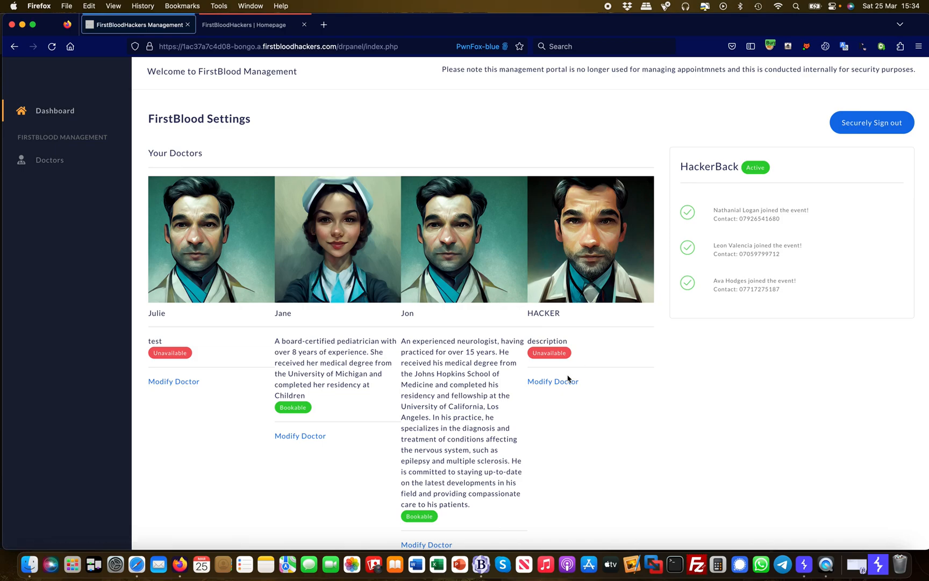
mouse_move(273, 399)
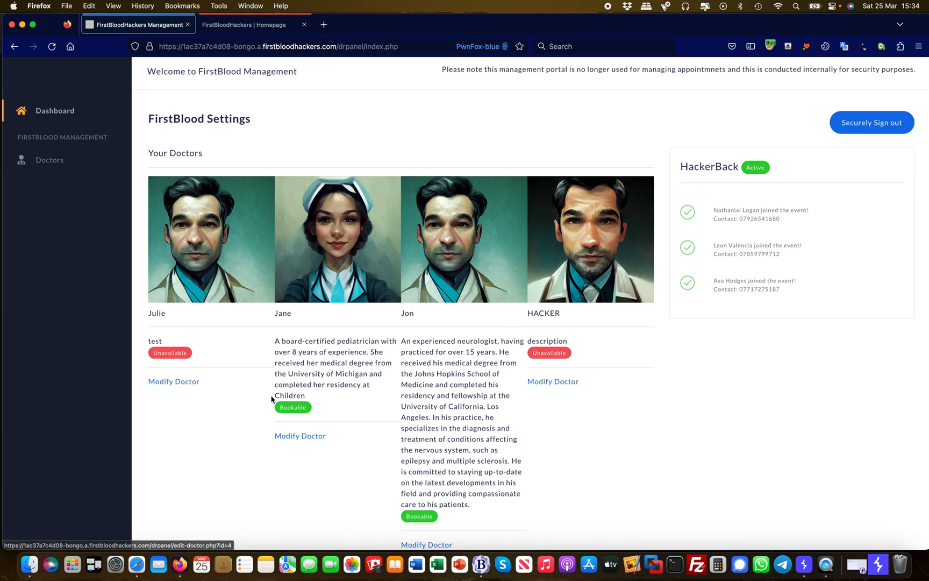
Step: Switch to the public FirstBlood Hackers homepage tab showing its services links
click(245, 24)
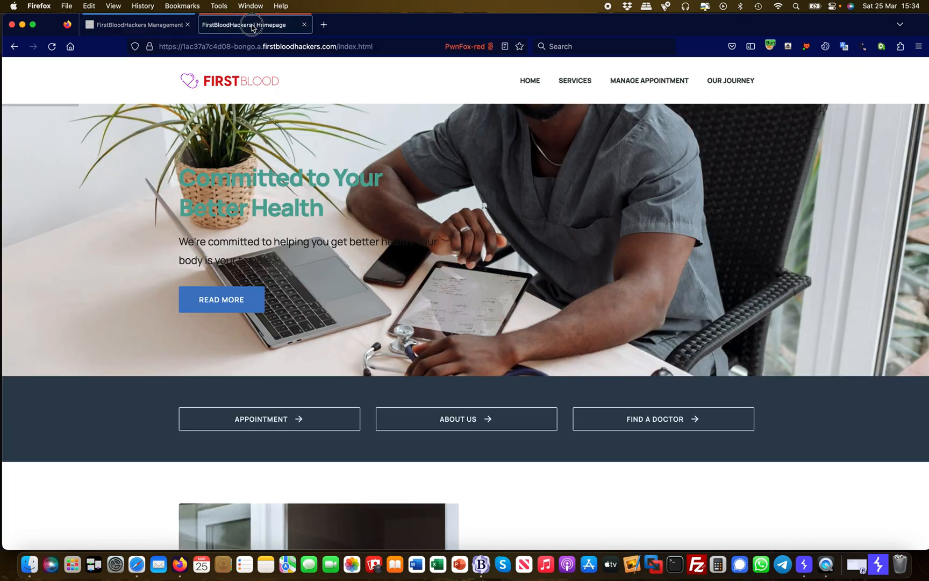
mouse_move(573, 148)
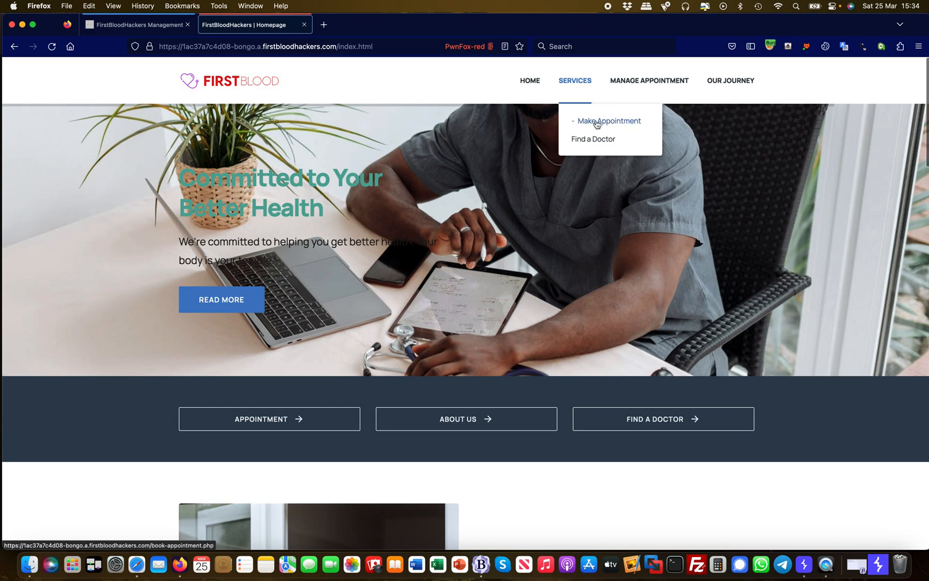
Step: On the Make Appointment form, enter name 'hacker' and address '7 wood s'
click(611, 121)
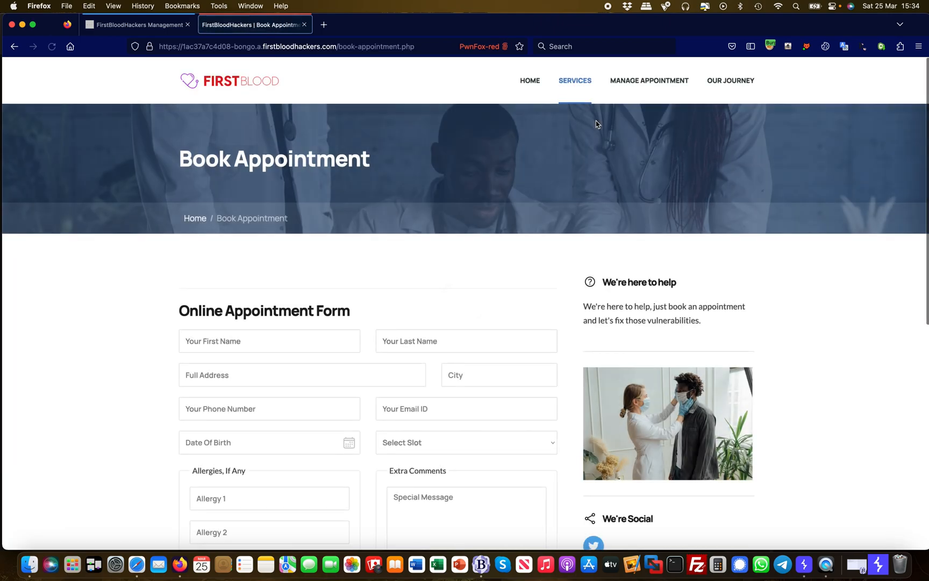
scroll(down, 3)
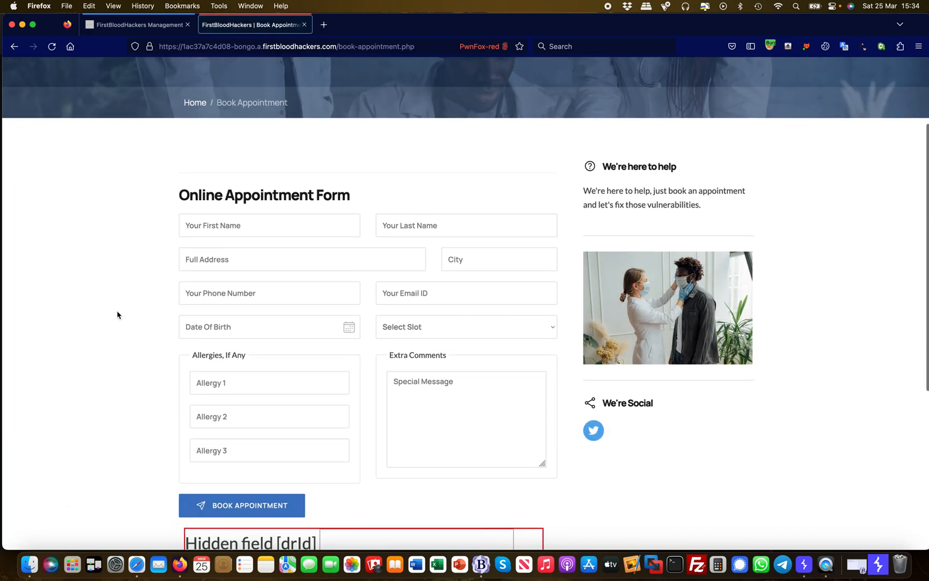
text(hacke)
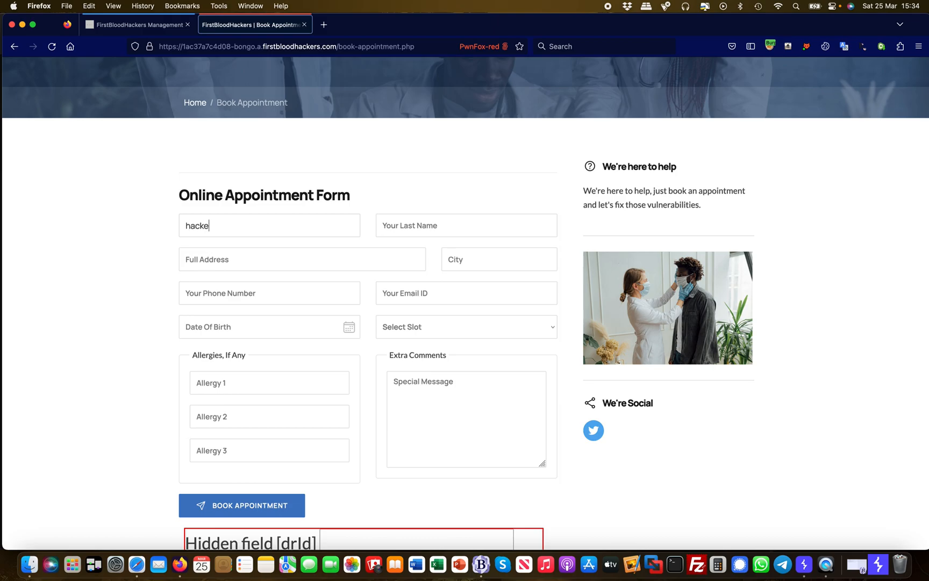
text(hacker)
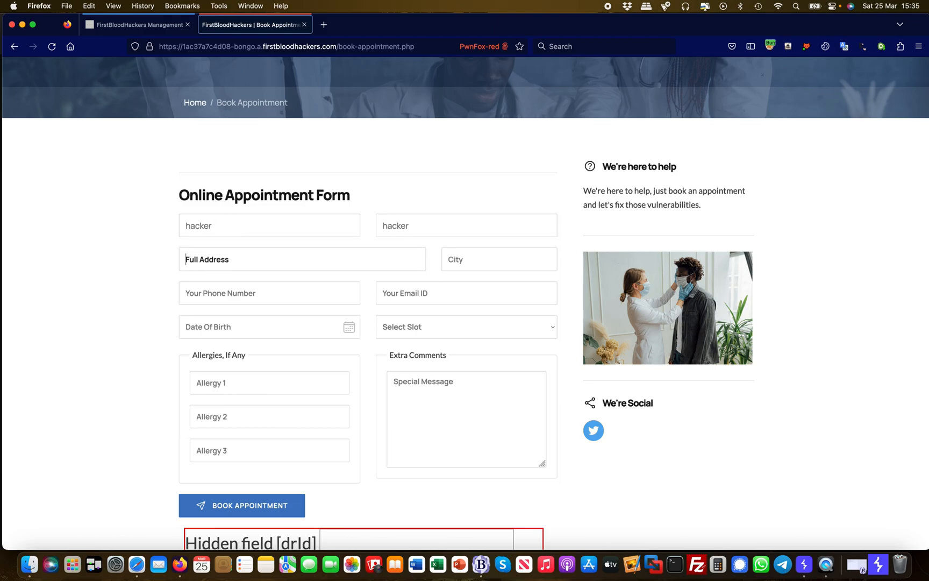
text(7 wood stree)
click(270, 293)
text(121217)
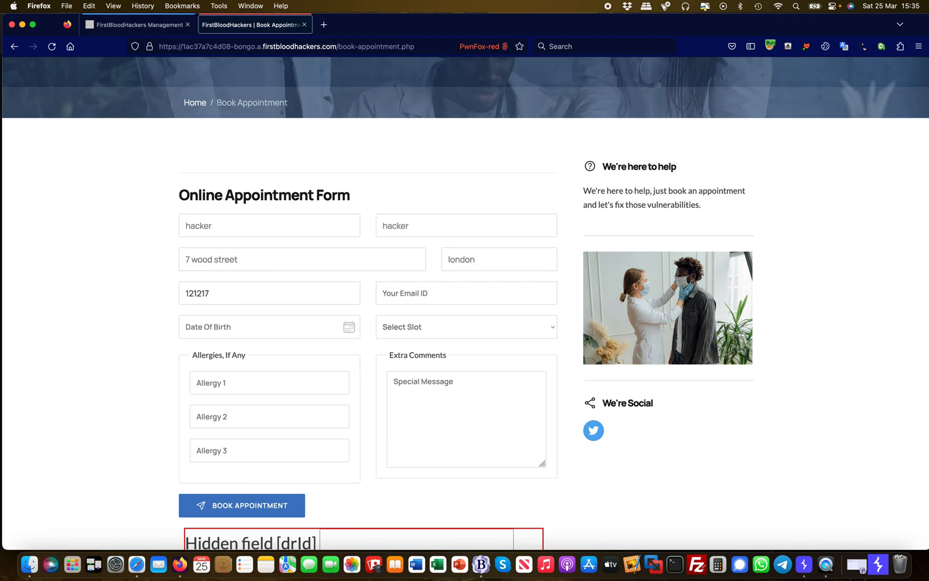
text(test)
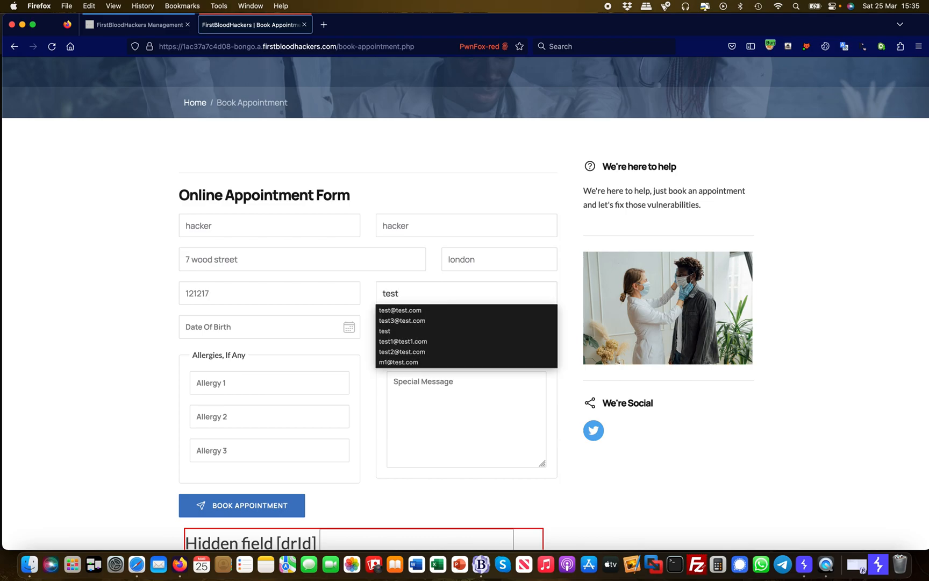
click(399, 309)
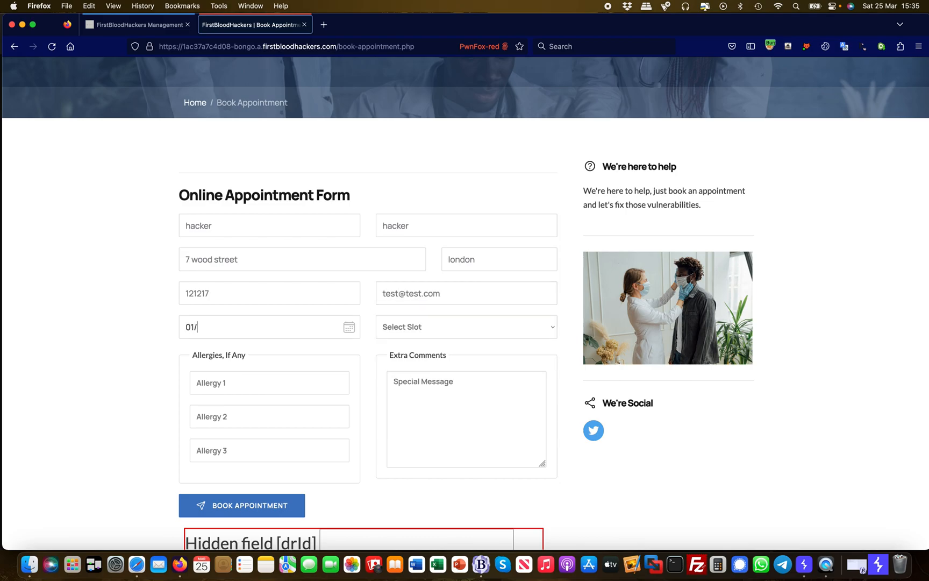
text(01/2000)
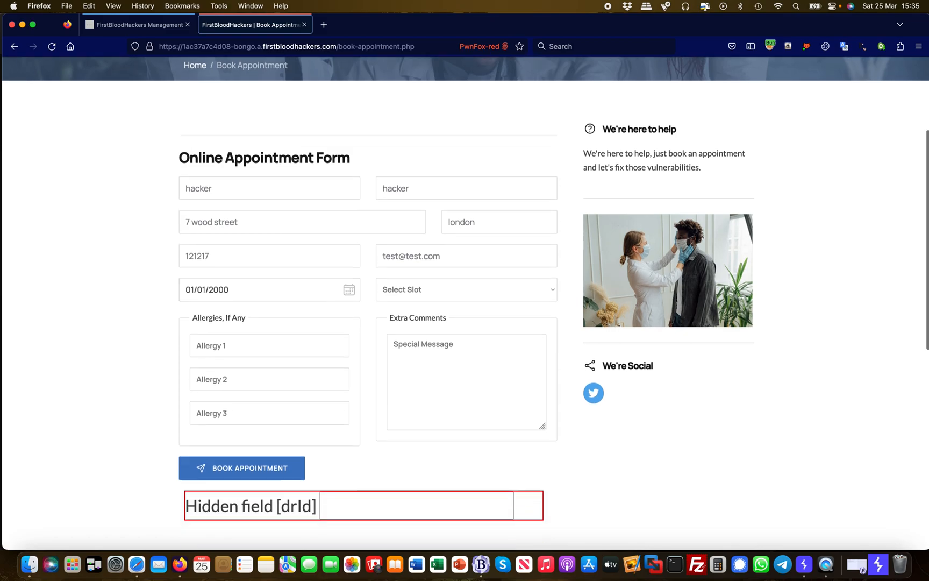
scroll(down, 3)
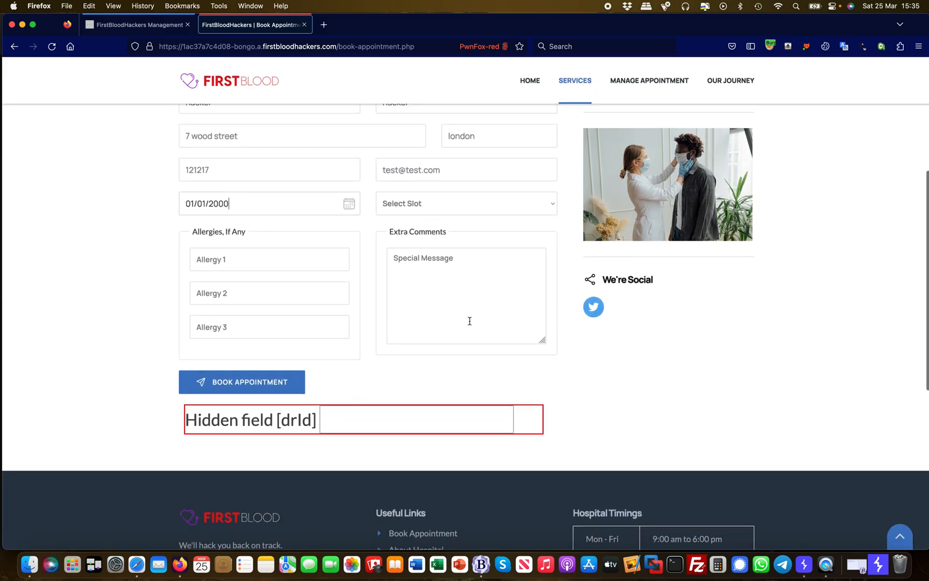
scroll(up, 3)
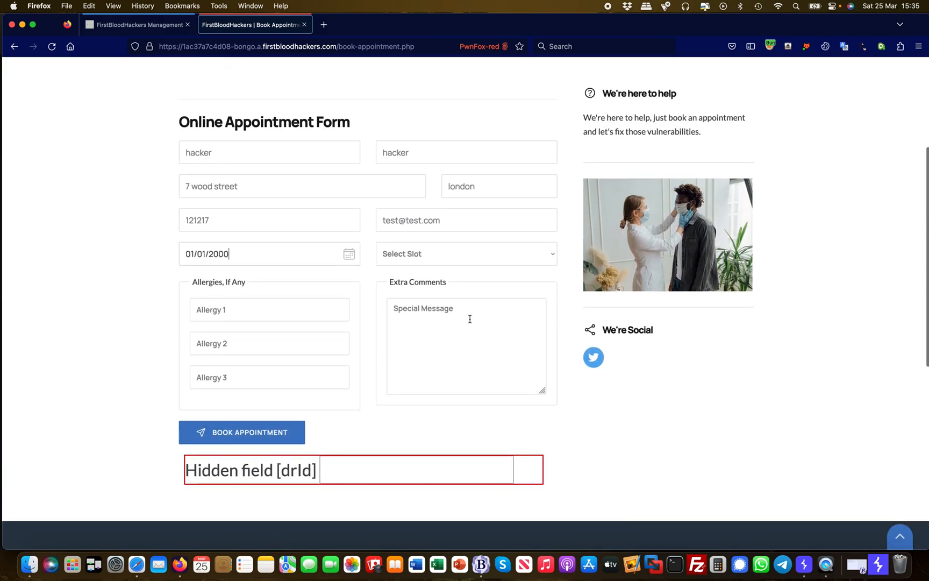
scroll(down, 3)
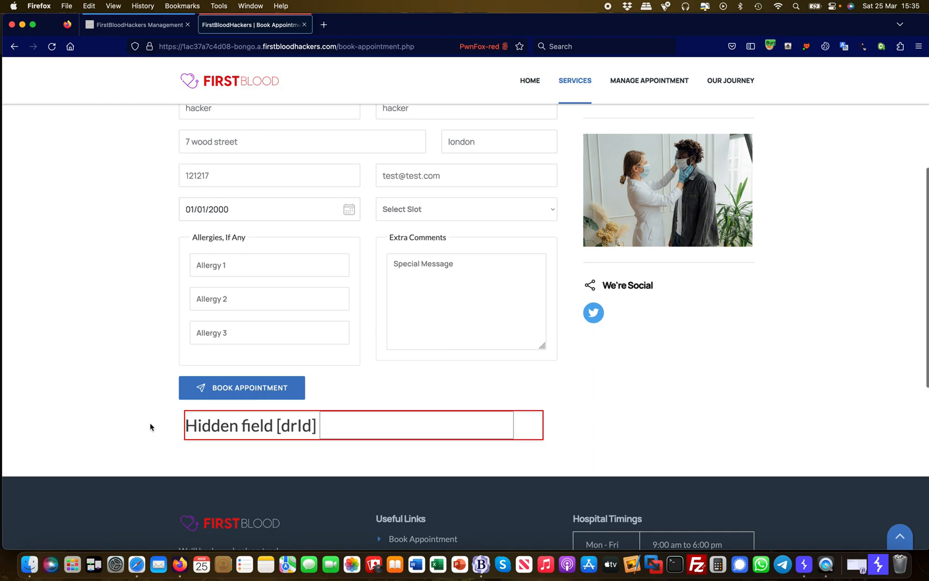
scroll(down, 3)
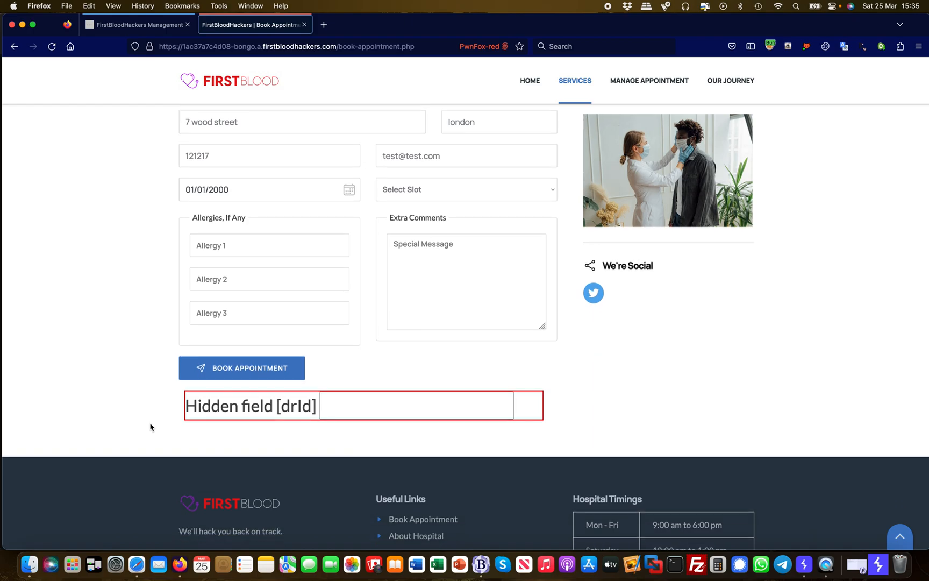
mouse_move(776, 475)
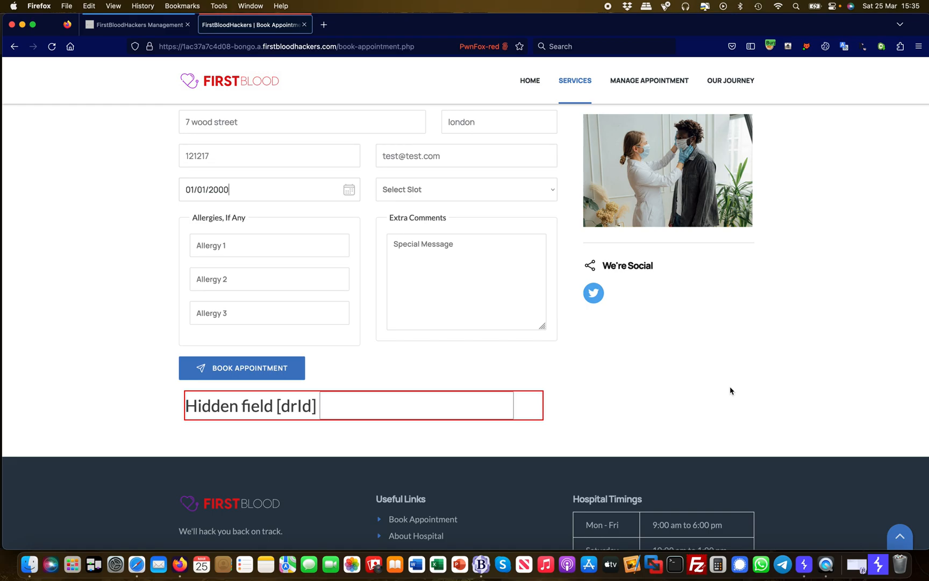
mouse_move(880, 549)
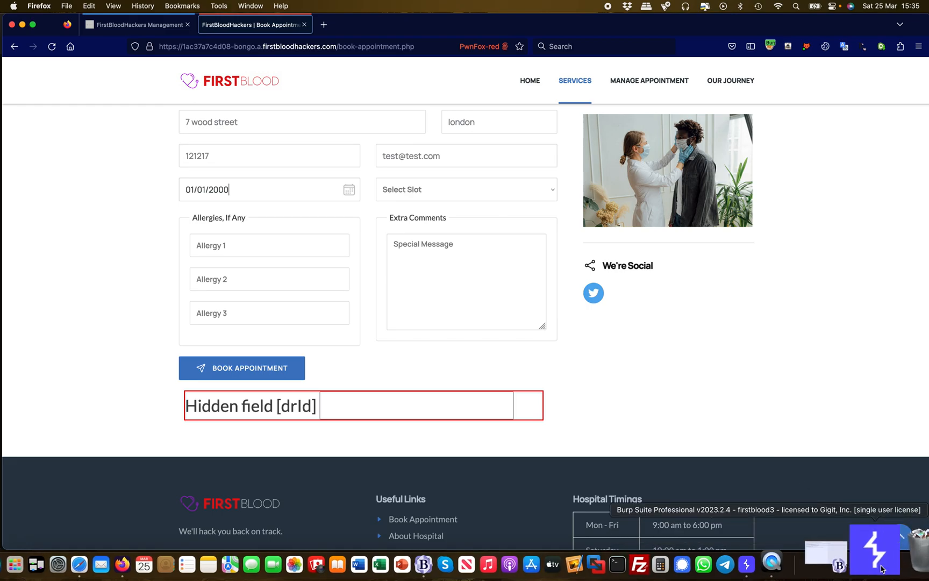
Step: In Burp Proxy response rules, enable 'Unhide hidden form fields' and 'Prominently highlight unhidden fields'
click(878, 564)
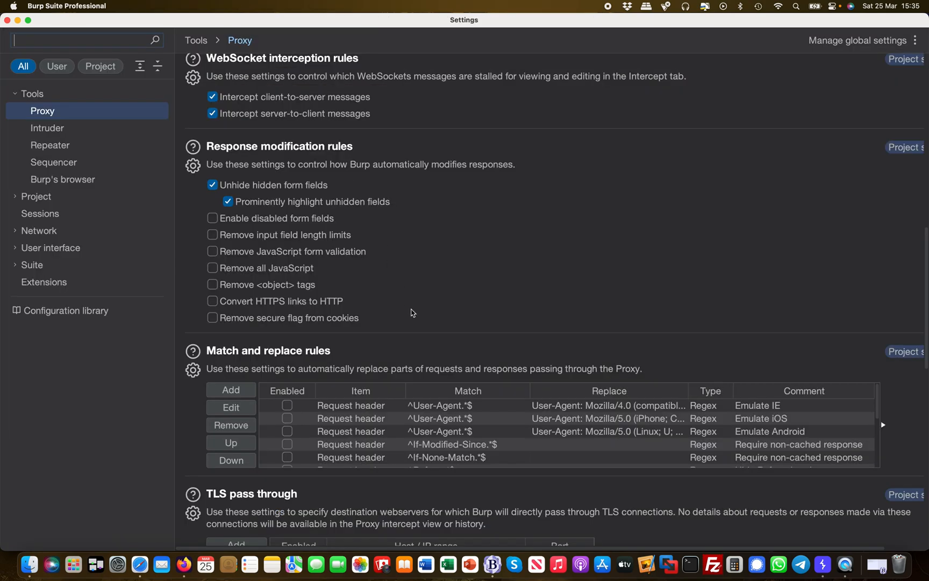
scroll(down, 3)
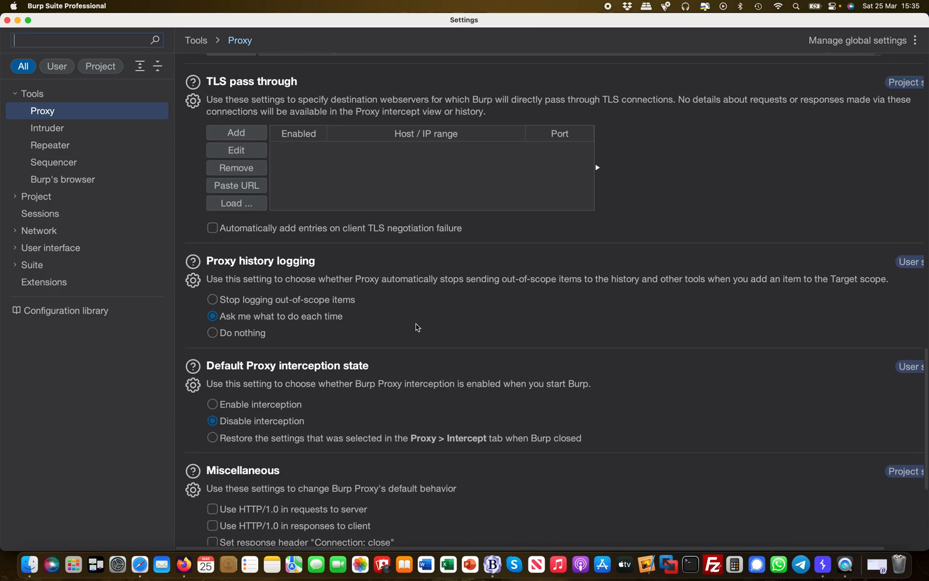
scroll(up, 3)
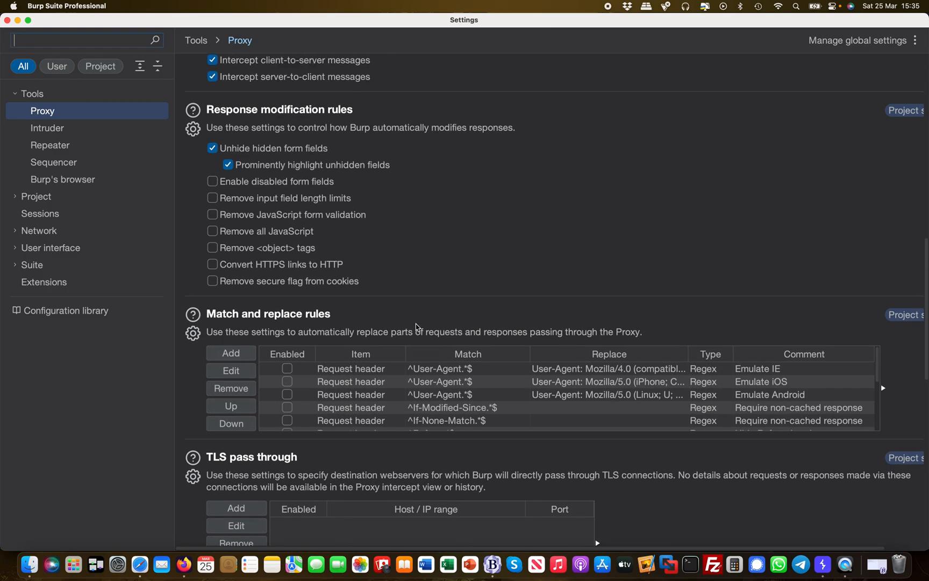
scroll(up, 3)
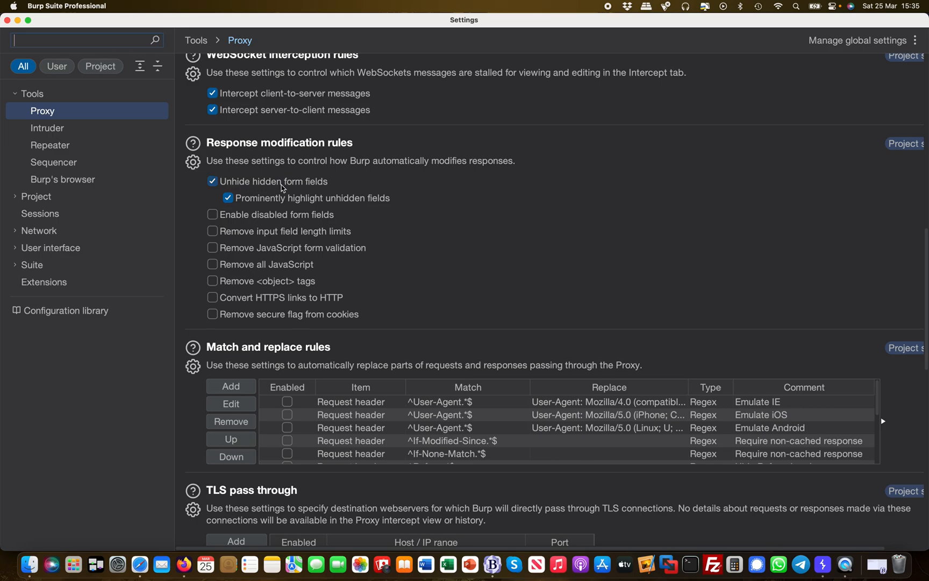
mouse_move(331, 190)
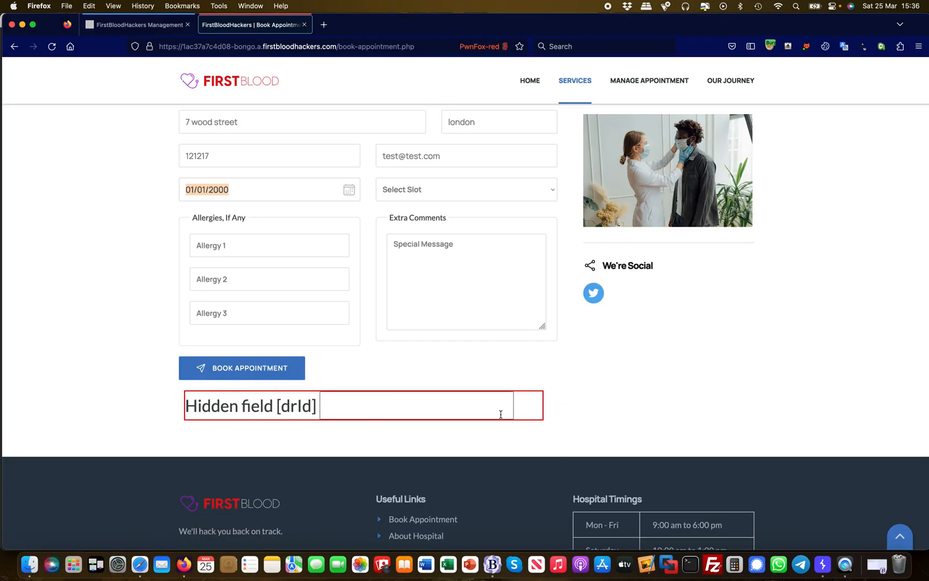
Step: Review the revealed empty drId field, then view the management doctors list with Julie unavailable
scroll(up, 3)
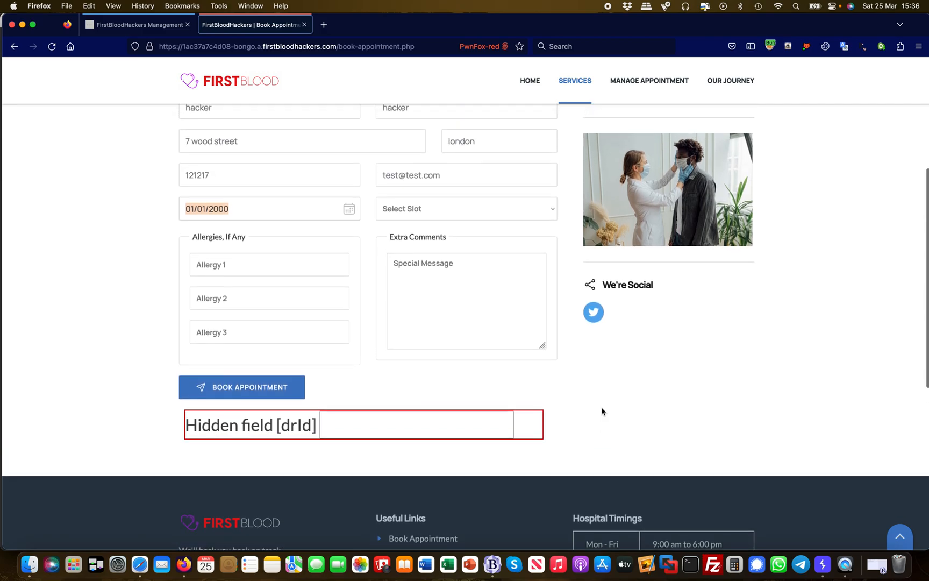
scroll(up, 3)
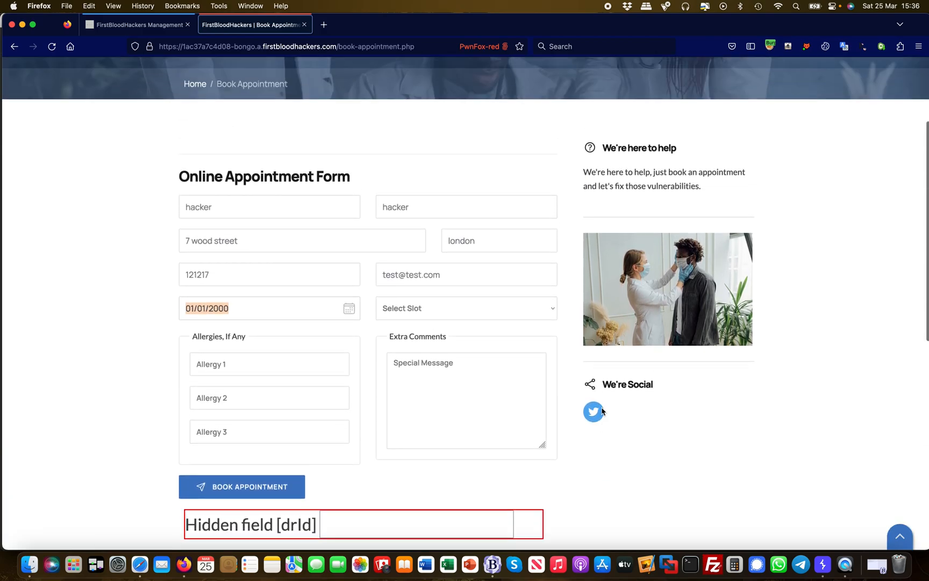
scroll(down, 3)
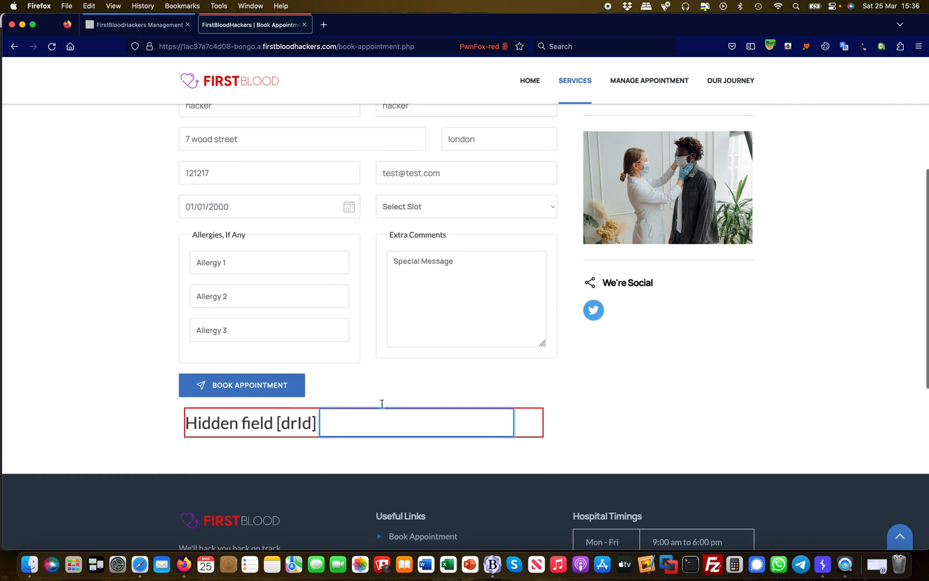
click(136, 25)
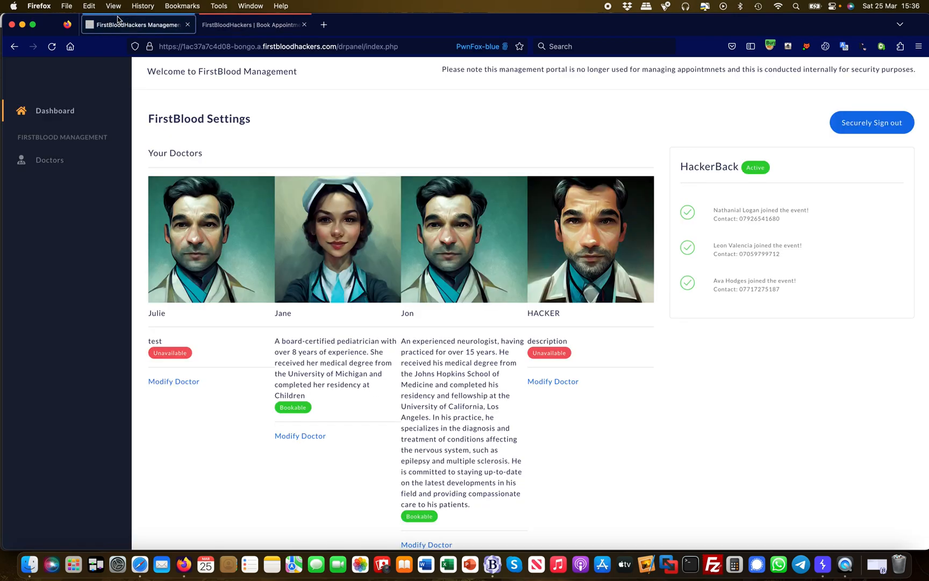
mouse_move(173, 381)
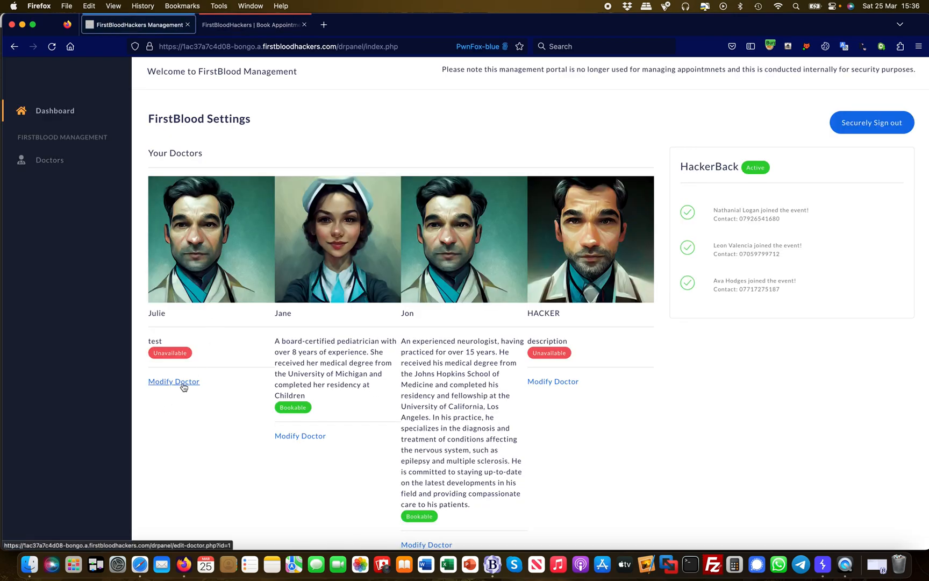
Step: Set the unhidden drId field to 1 and submit the booking, receiving an appointment ID
click(249, 25)
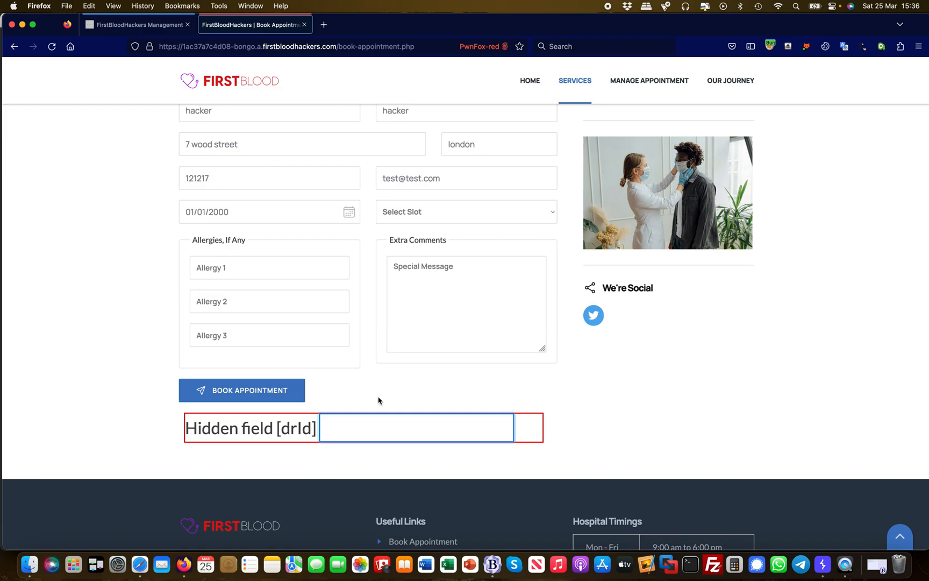
text(1)
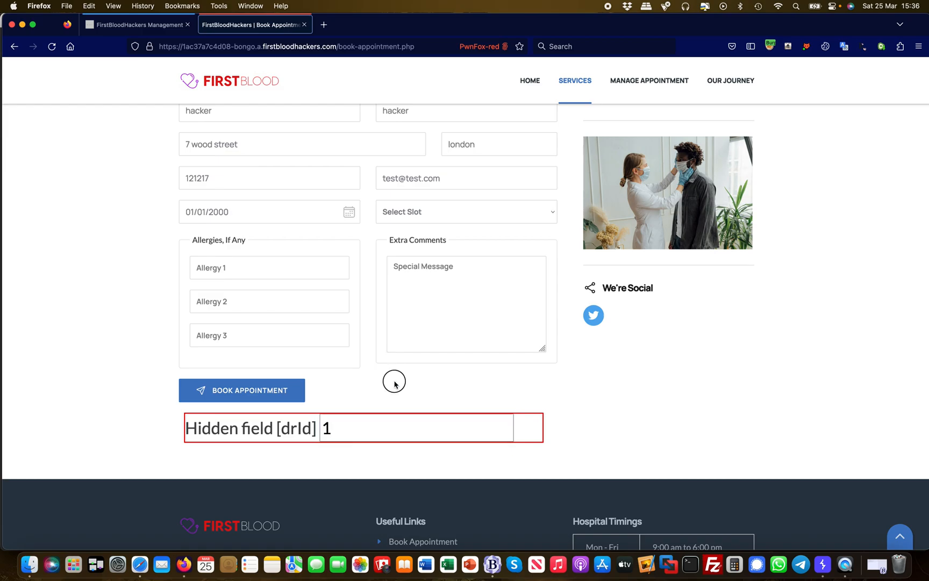
scroll(down, 3)
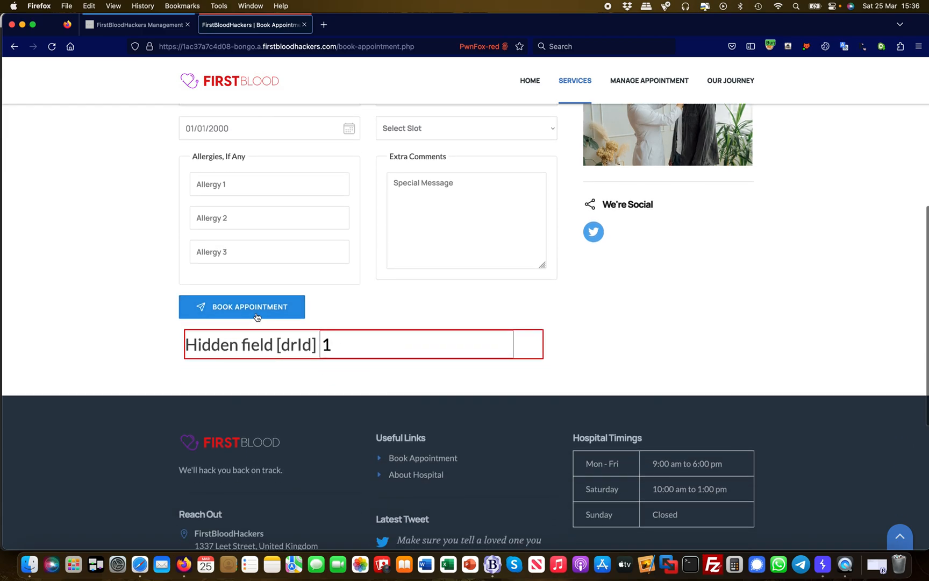
click(241, 306)
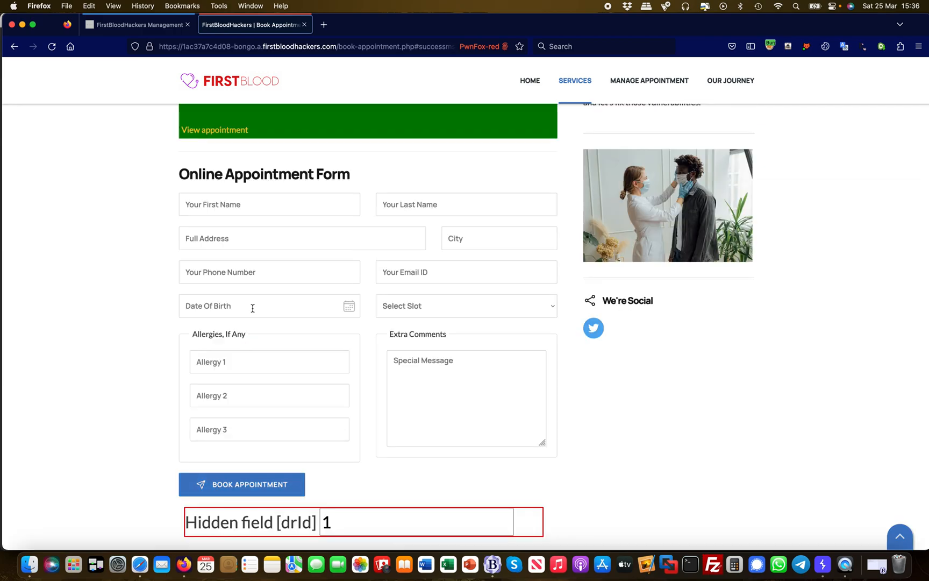
scroll(up, 3)
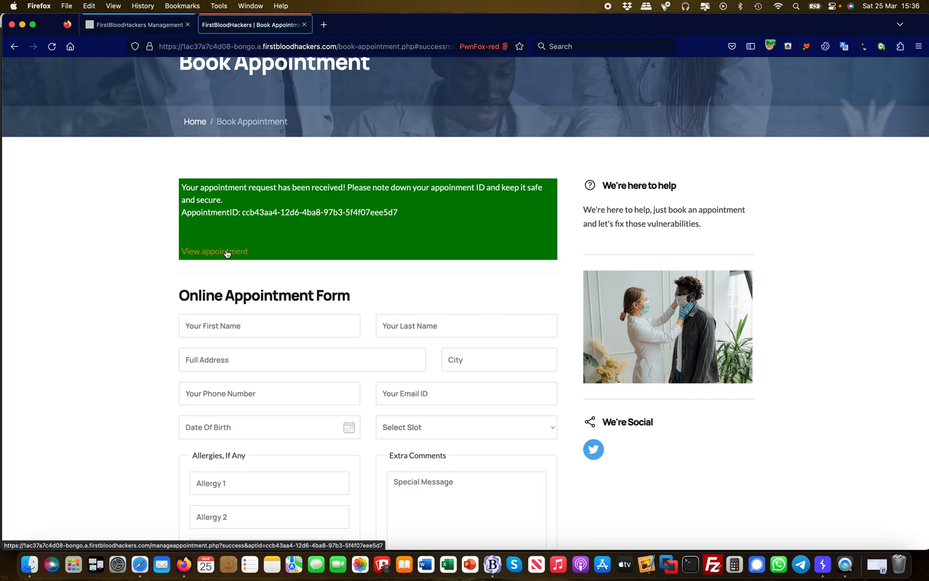
Step: View the new appointment's Modify Appointment page, which lists Julie as the doctor
click(214, 250)
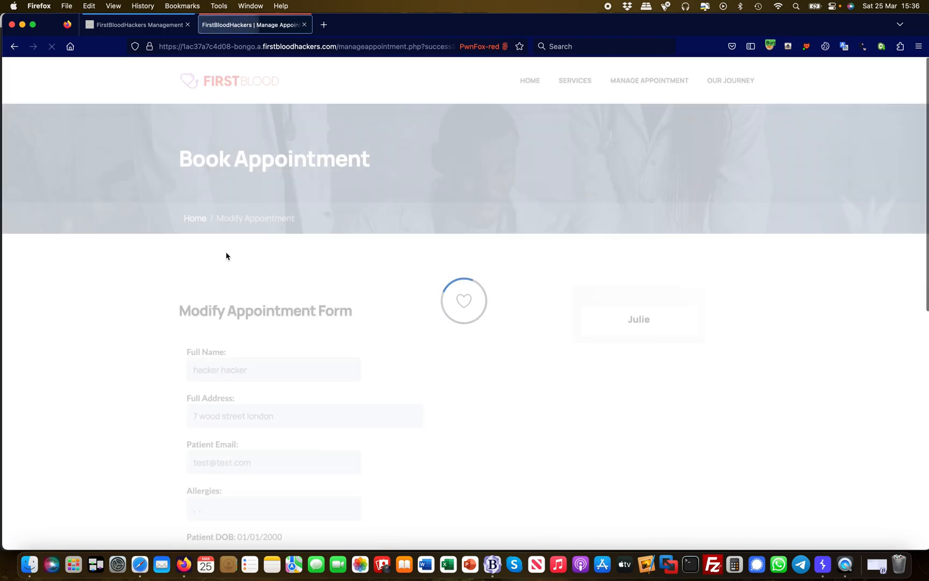
scroll(down, 3)
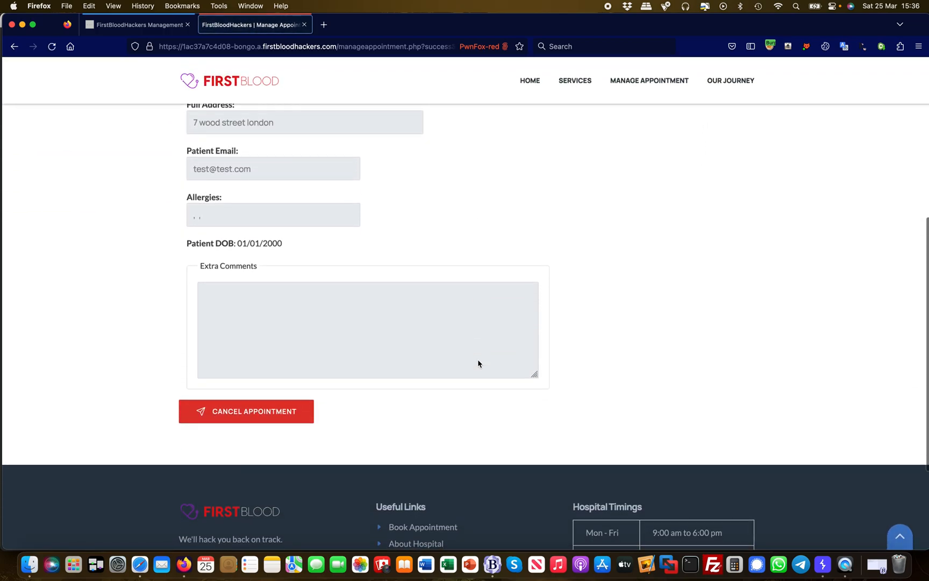
scroll(up, 3)
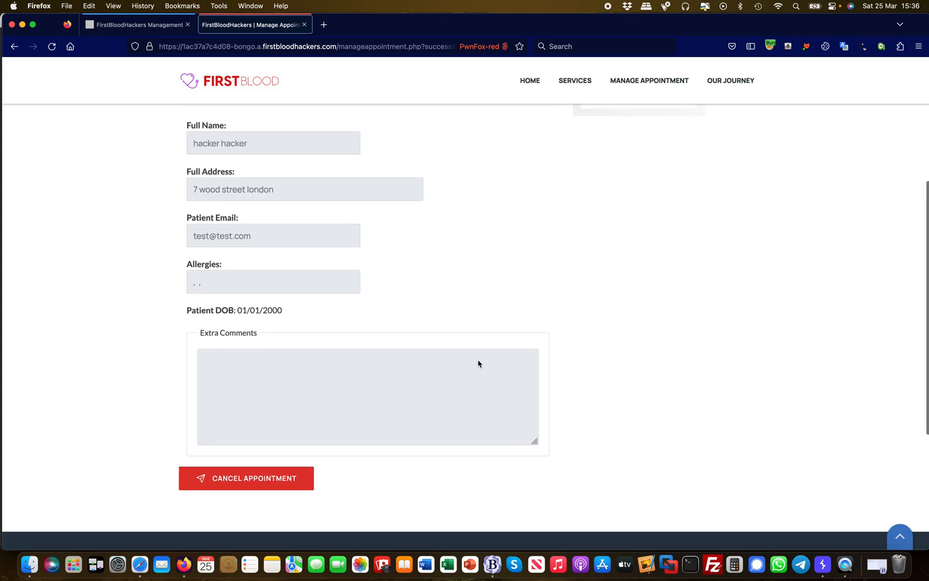
scroll(up, 3)
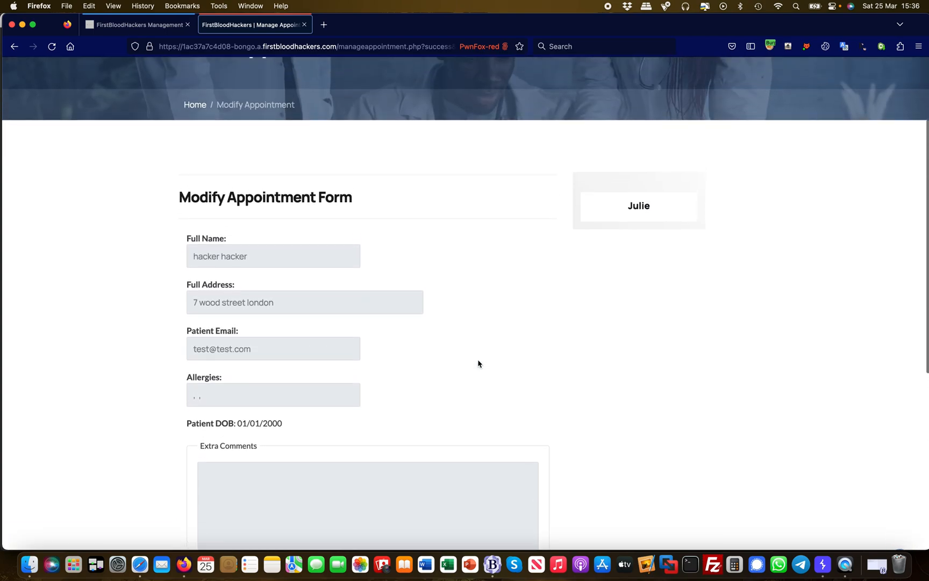
mouse_move(621, 278)
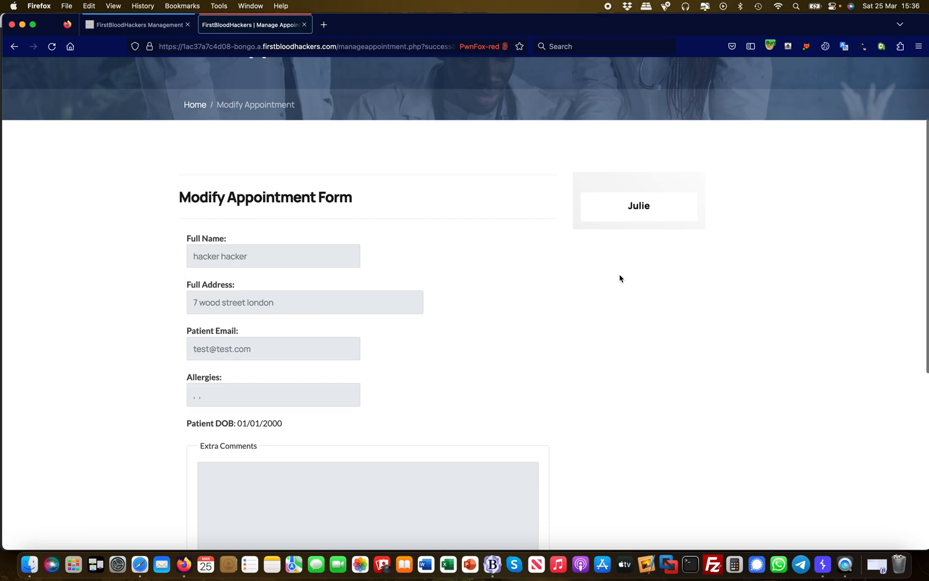
mouse_move(626, 313)
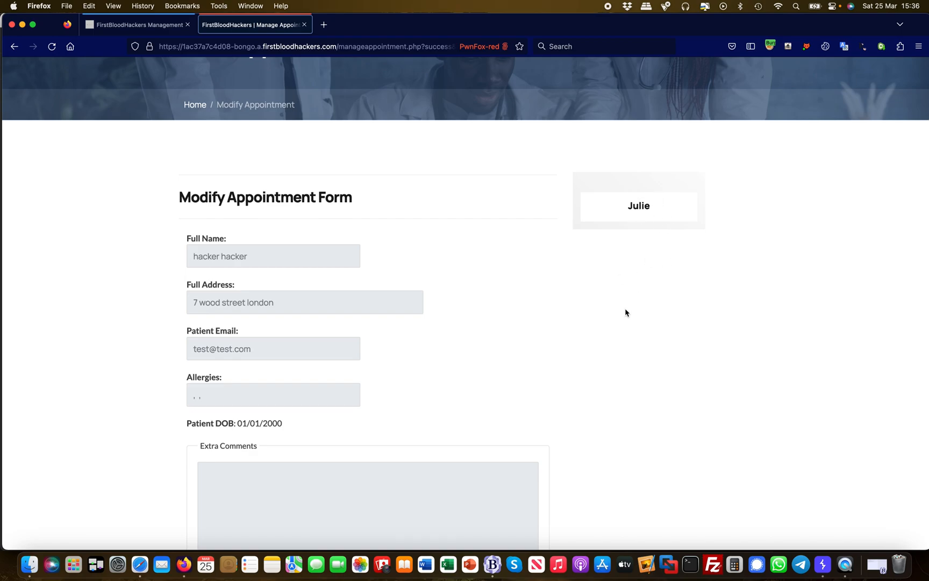
Step: Confirm Julie is marked Unavailable in the management portal, then return to the appointment details
click(138, 25)
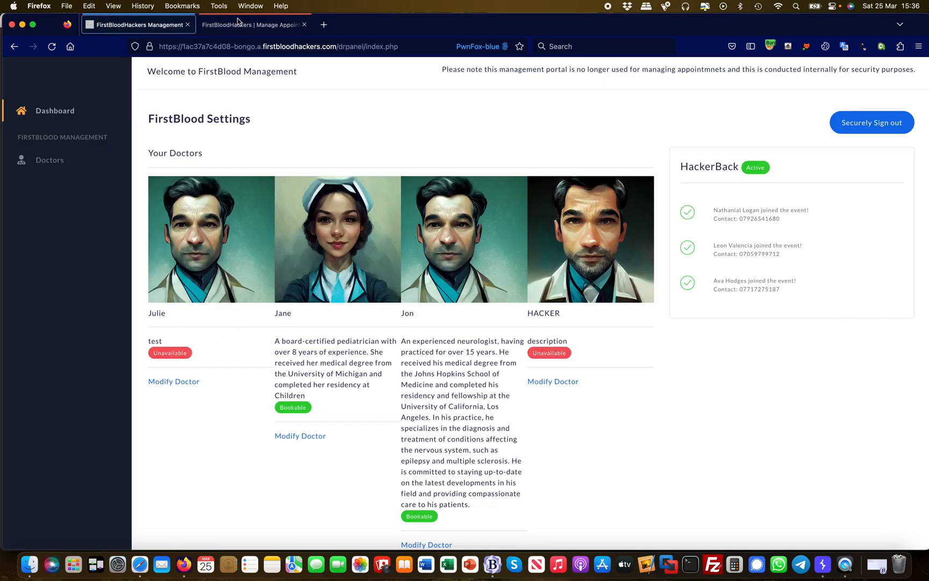
click(251, 25)
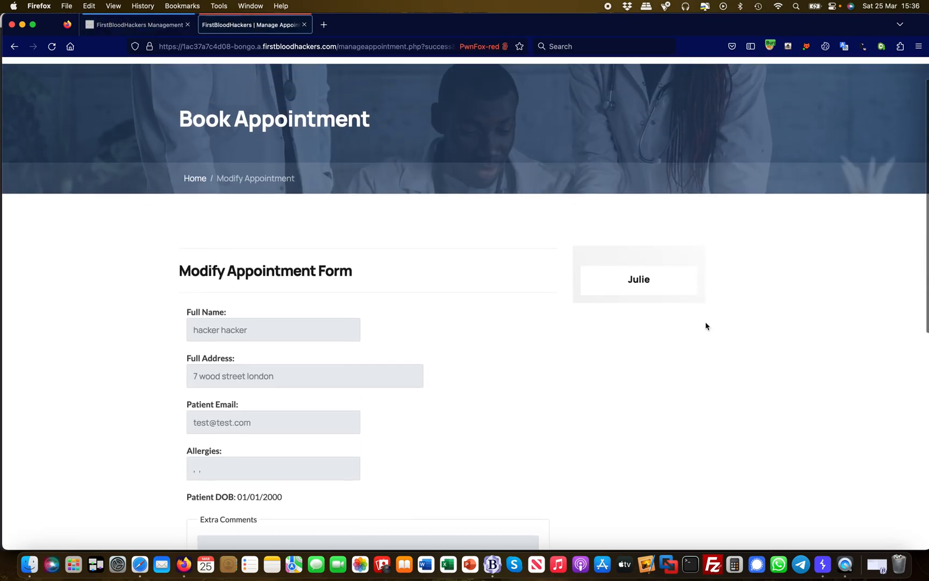
scroll(down, 3)
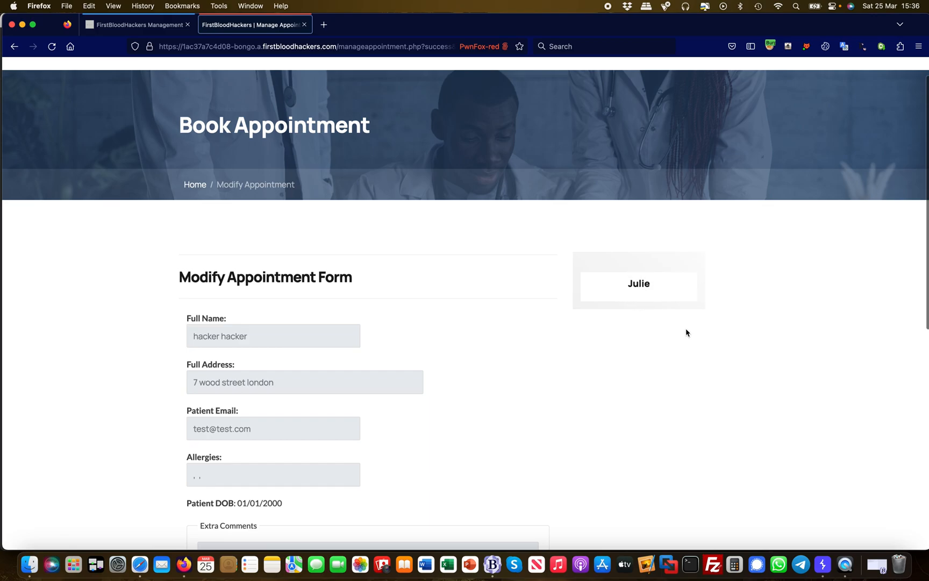
scroll(down, 3)
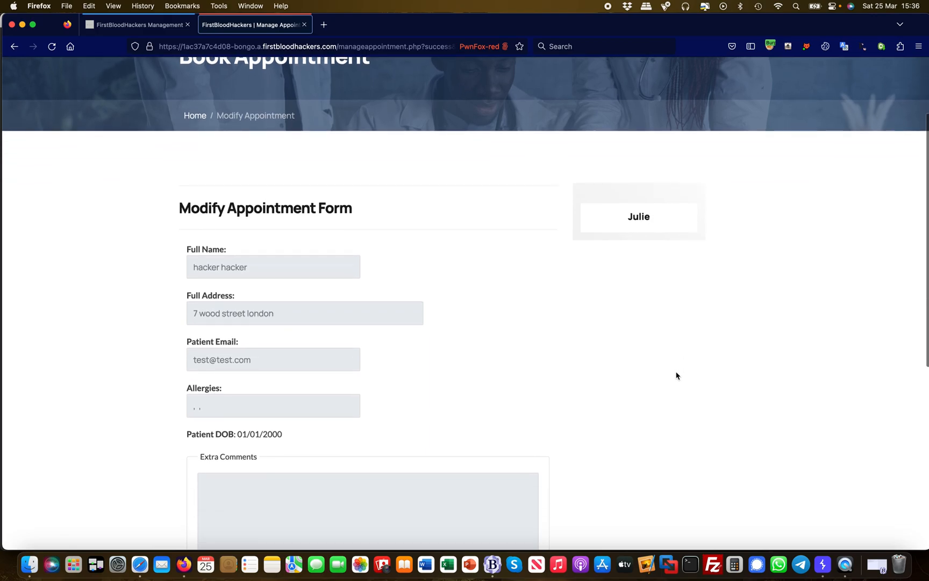
scroll(down, 3)
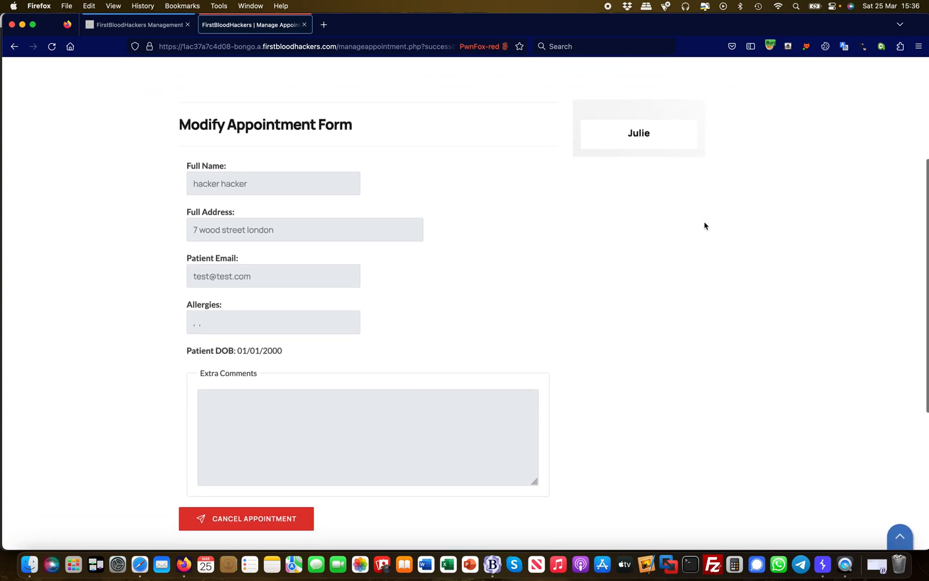
scroll(up, 3)
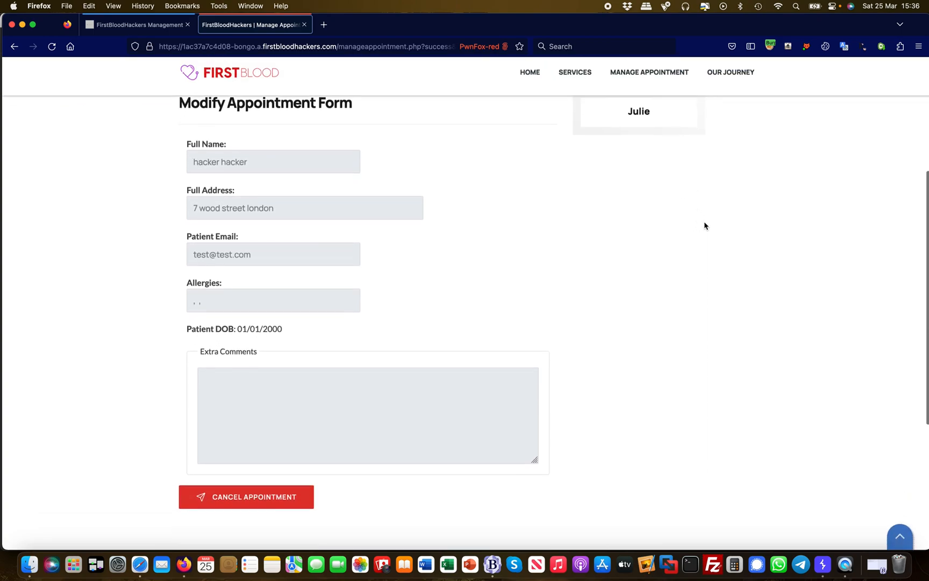
scroll(up, 3)
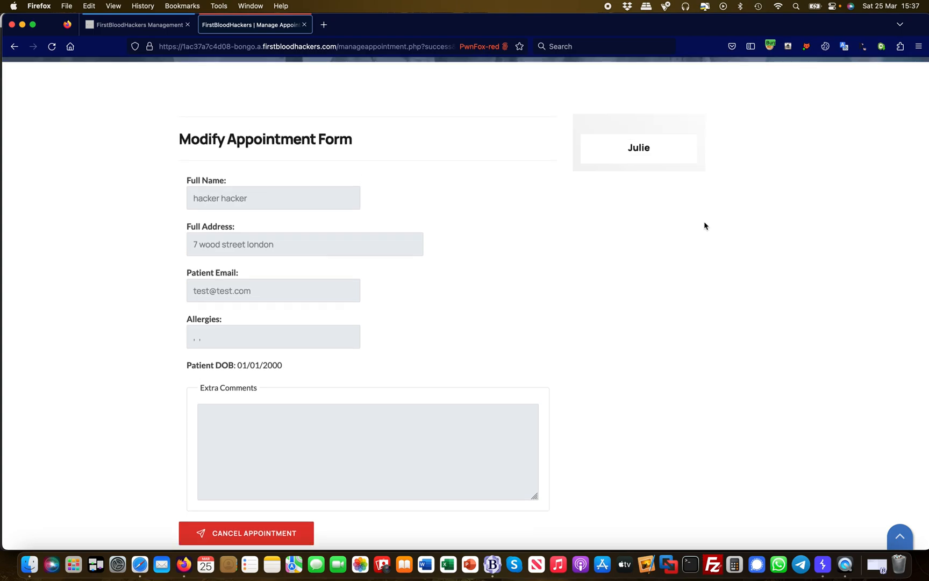
scroll(up, 3)
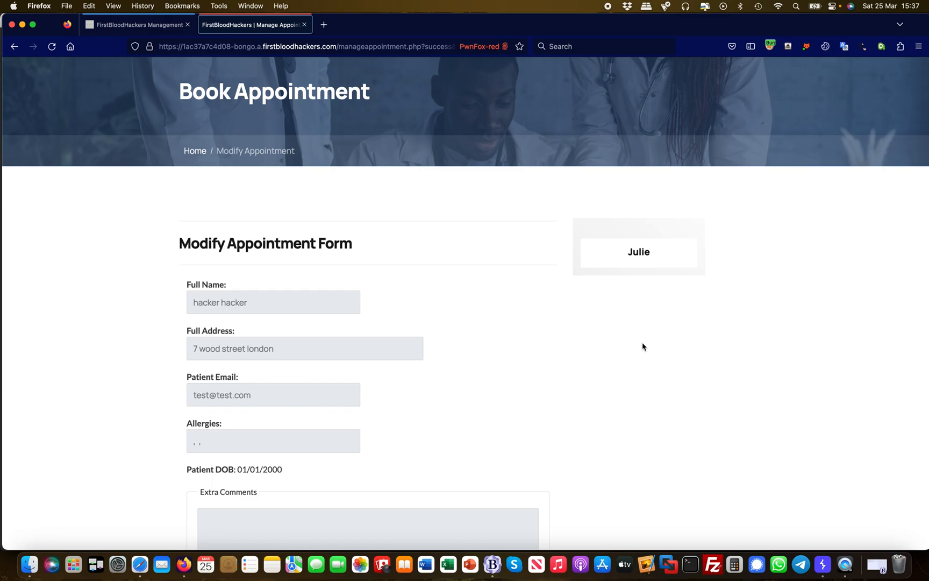
scroll(down, 3)
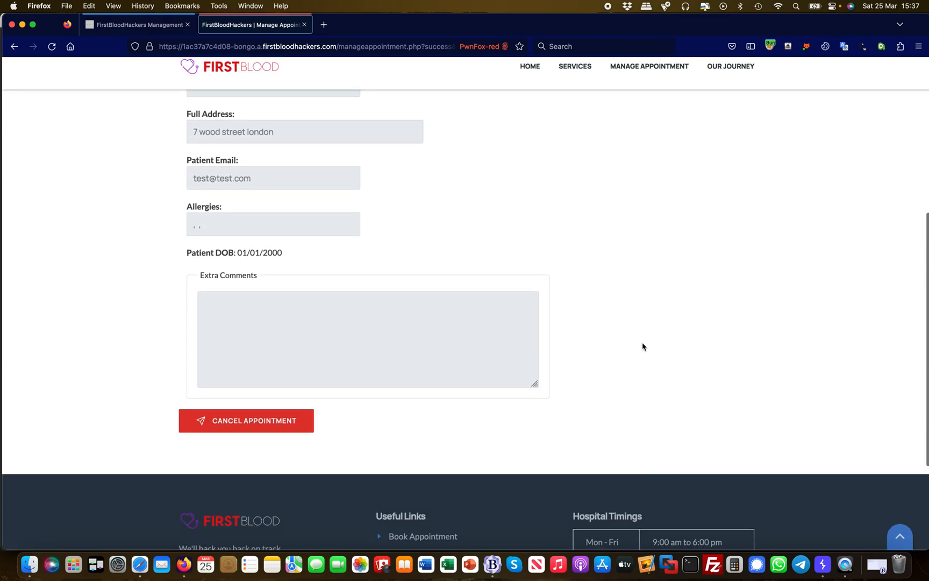
scroll(up, 3)
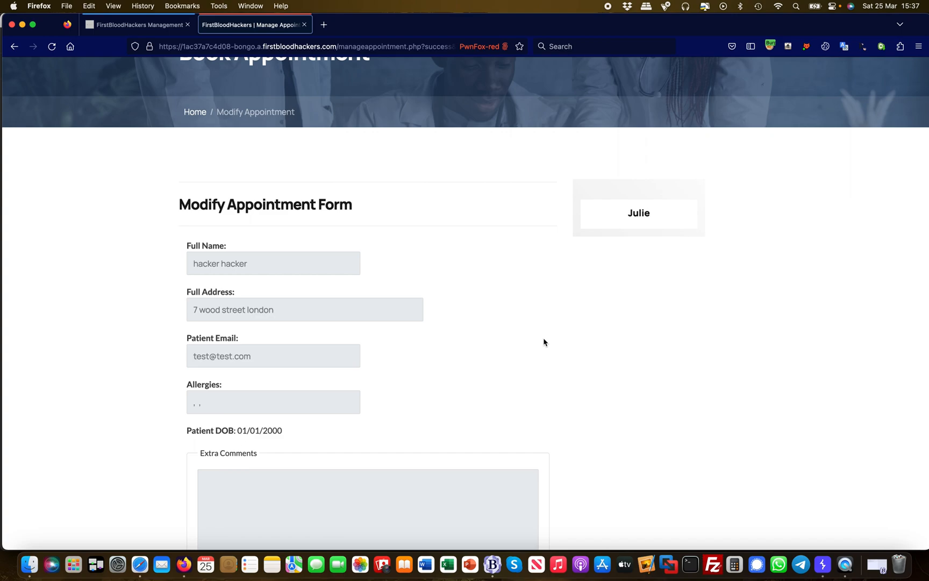
scroll(up, 3)
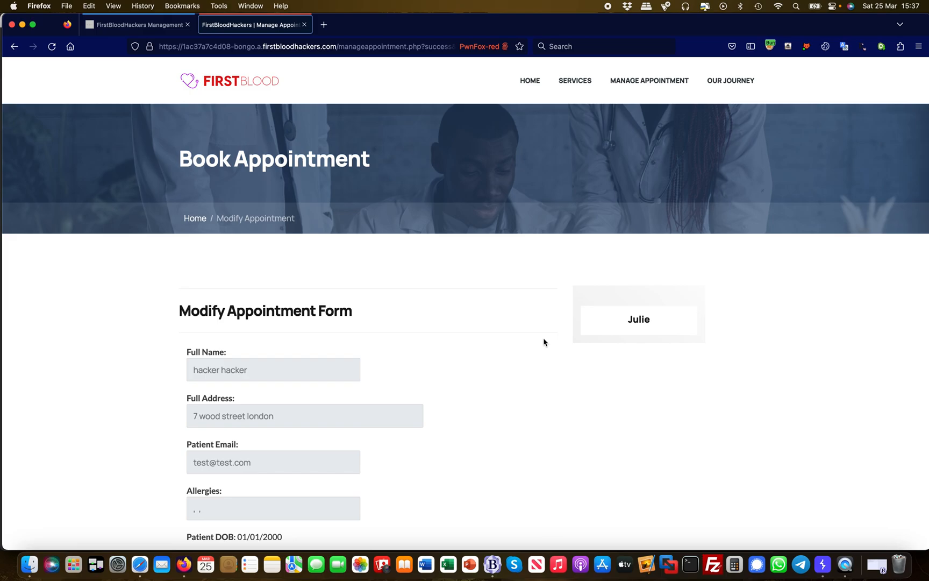
mouse_move(587, 159)
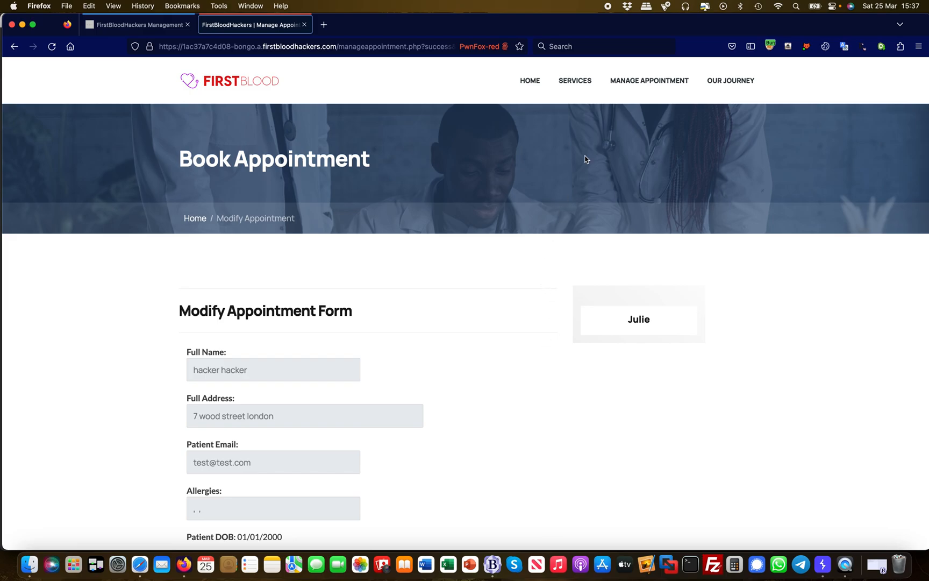